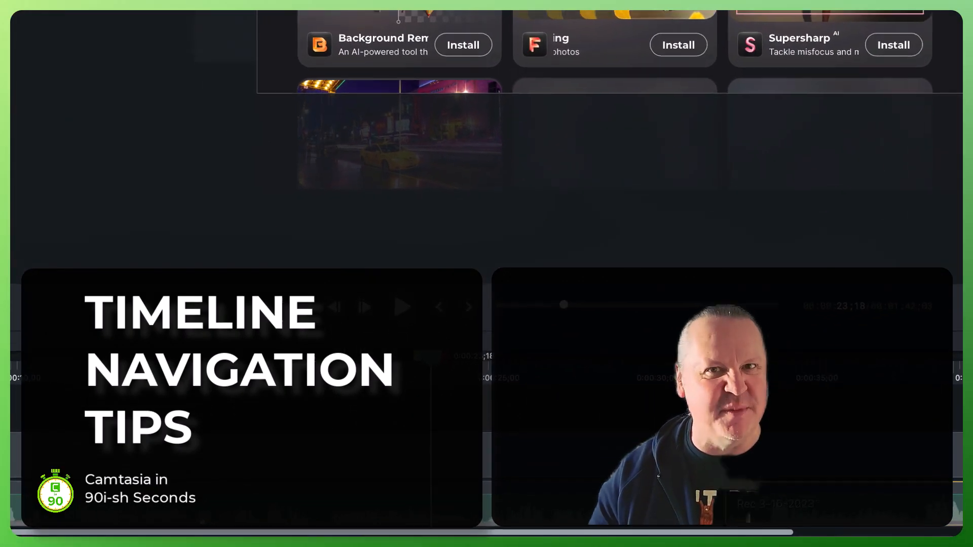
Start timeline playback with Space so the playhead runs past 0:00:25.
{"action": "key", "text": "space"}
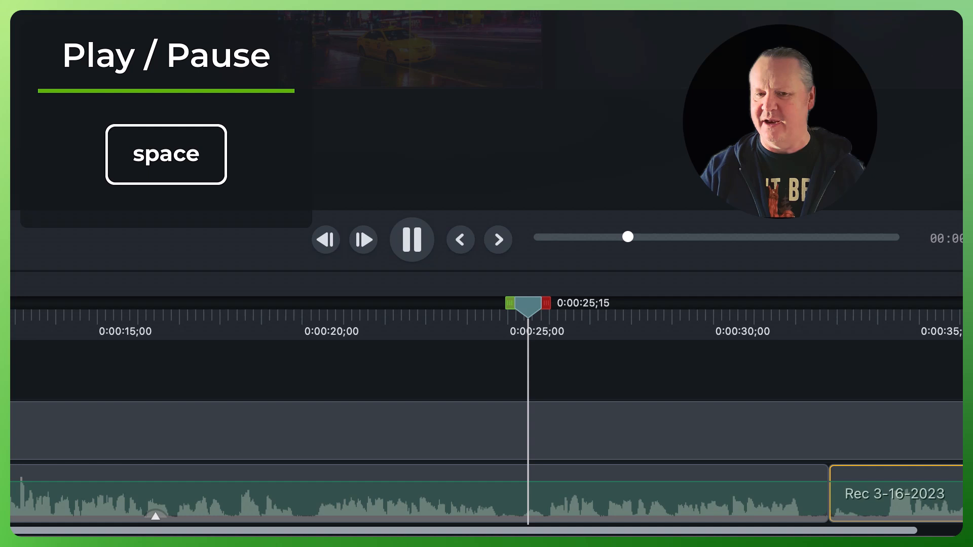
Pause and briefly resume playback with Space, stopping near 0:00:28;22.
{"action": "key", "text": "space"}
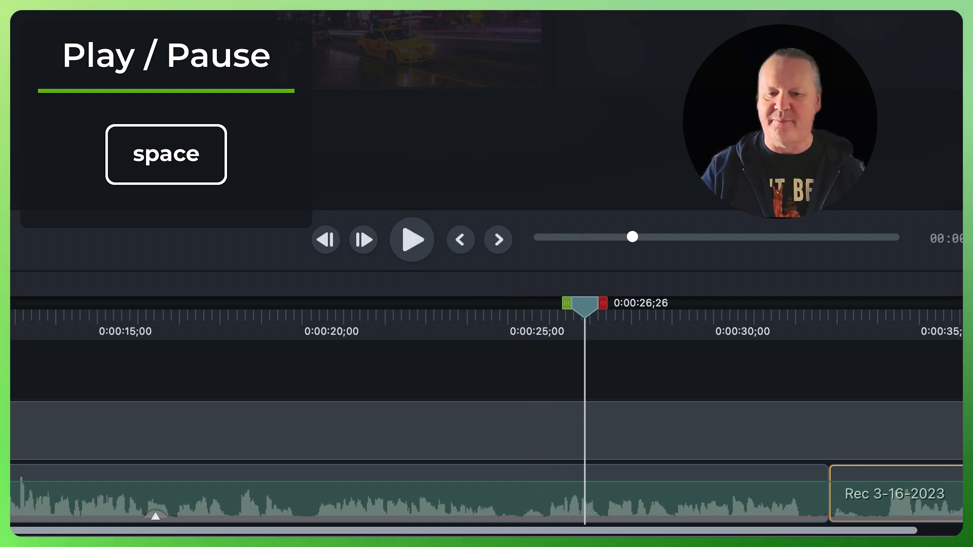
{"action": "key", "text": "space"}
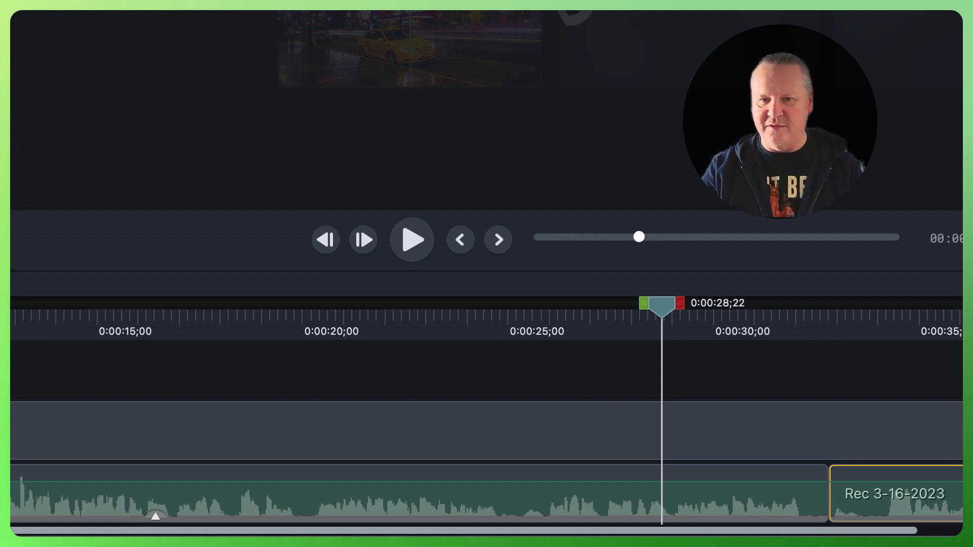
Step the paused playhead back one frame with the comma key.
{"action": "key", "text": ","}
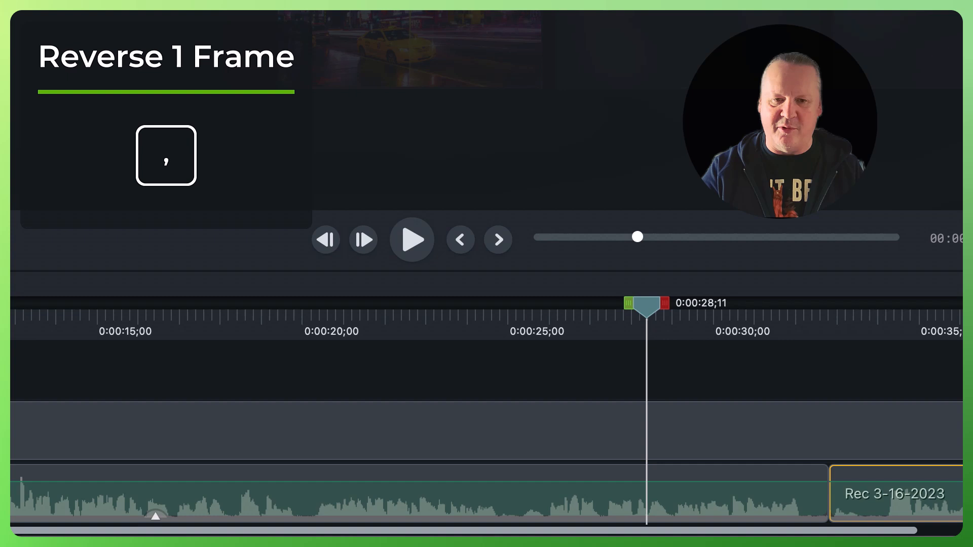
{"action": "left_click", "coordinate": [461, 240]}
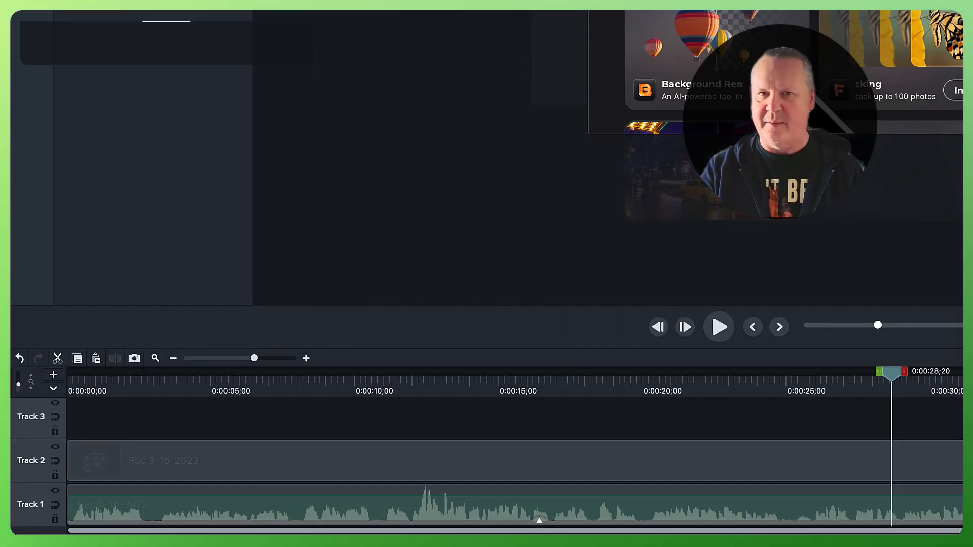
Press J to move the timeline view to the 0:00:45–0:01:15 stretch.
{"action": "key", "text": "j"}
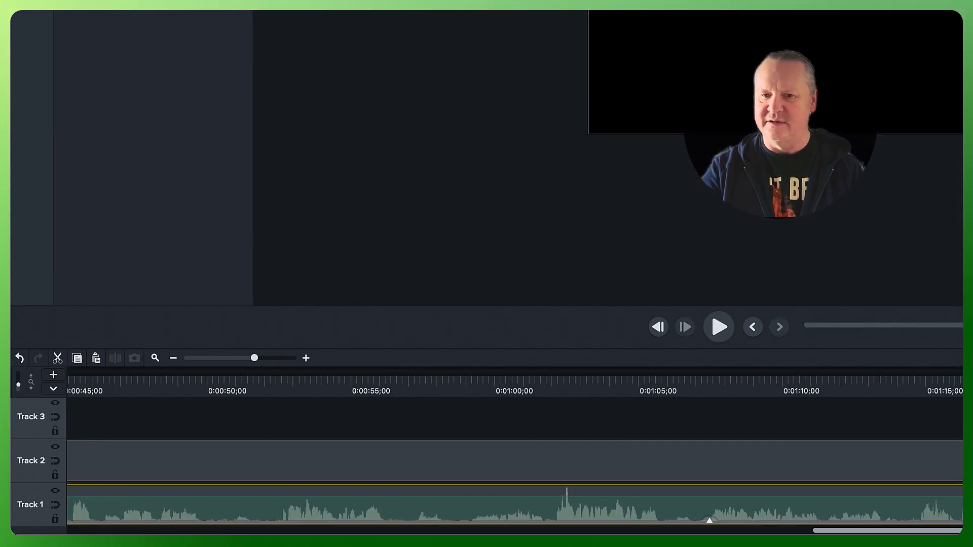
Play forward with L, then stop with the playhead at 0:00:30;00.
{"action": "key", "text": "l"}
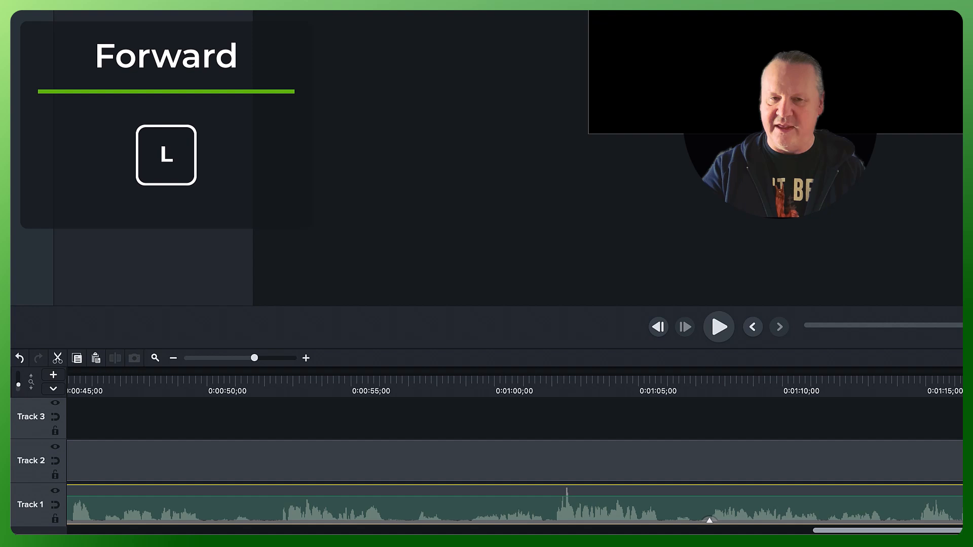
{"action": "left_click", "coordinate": [718, 327]}
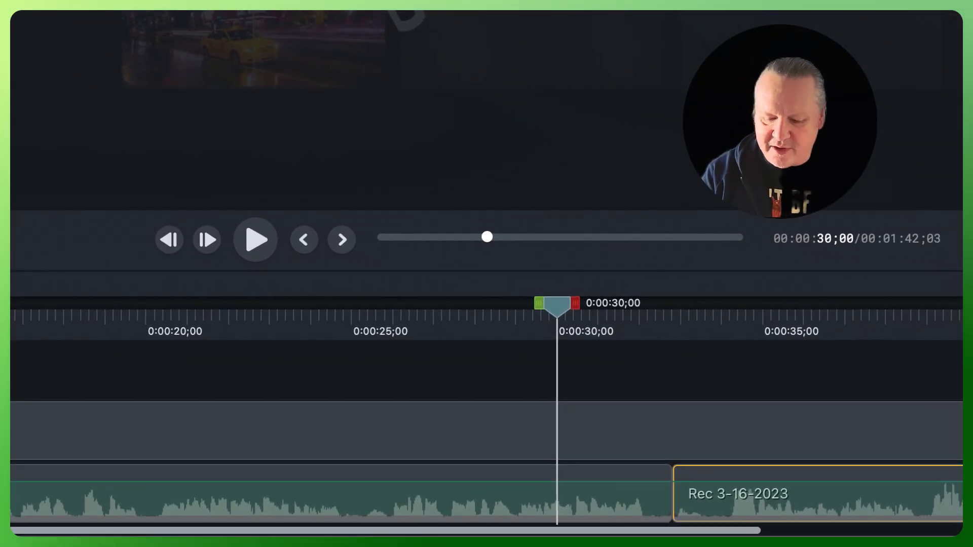
Play the recording slowly in reverse with Shift+J from 0:00:30;00 toward 0:00:27;15.
{"action": "left_click", "coordinate": [255, 240]}
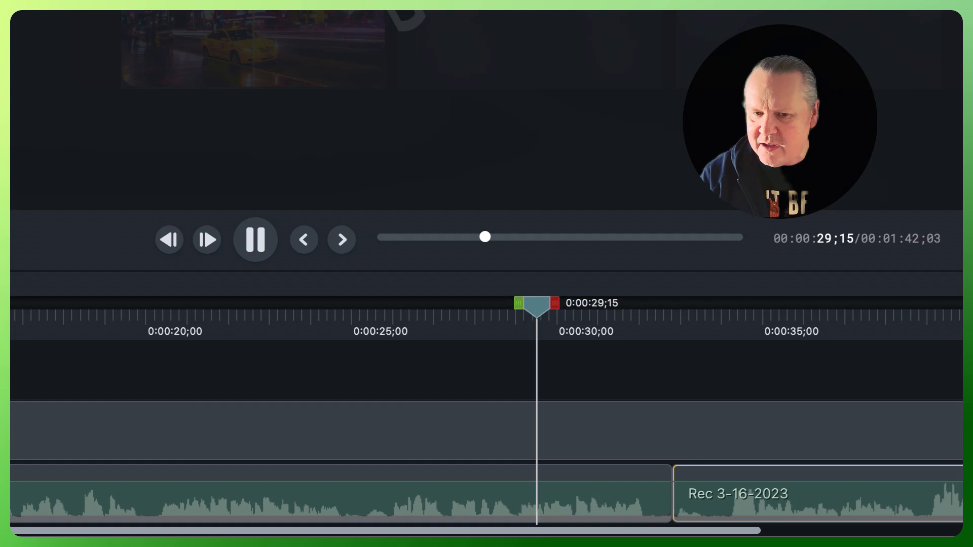
{"action": "key", "text": "Shift+J"}
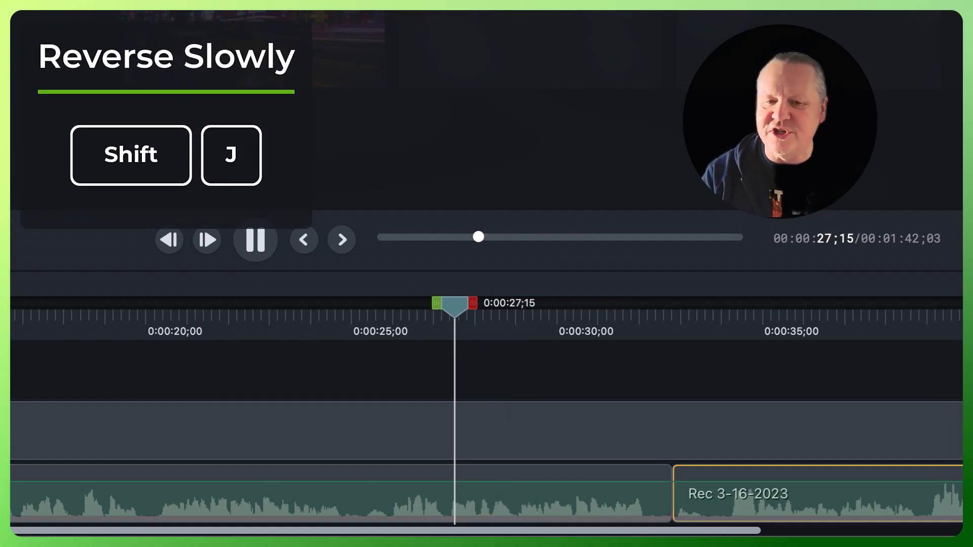